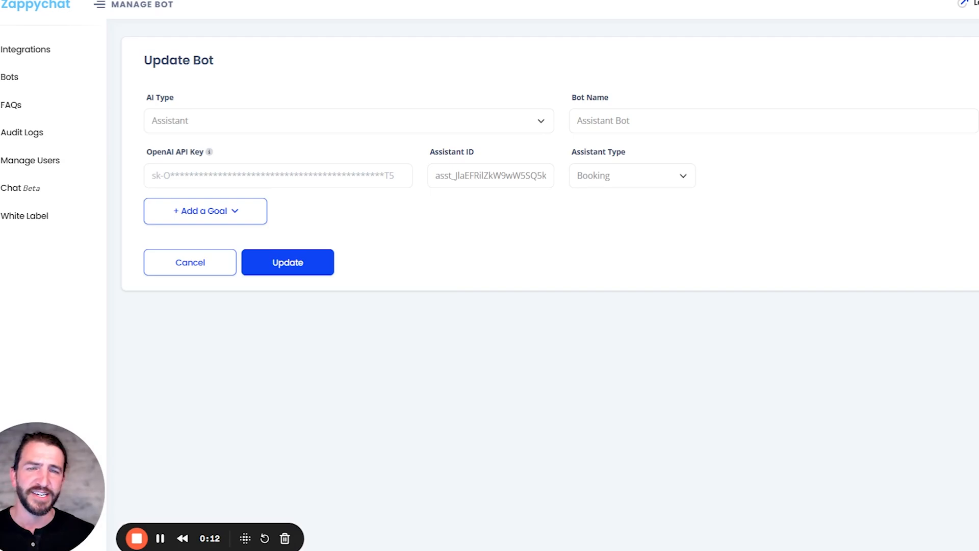
mouse_move(665, 189)
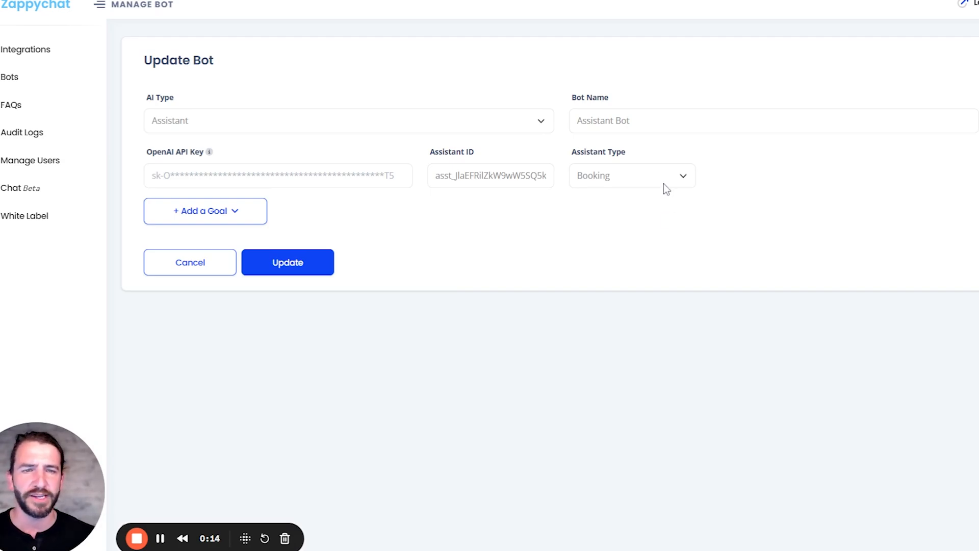
mouse_move(531, 246)
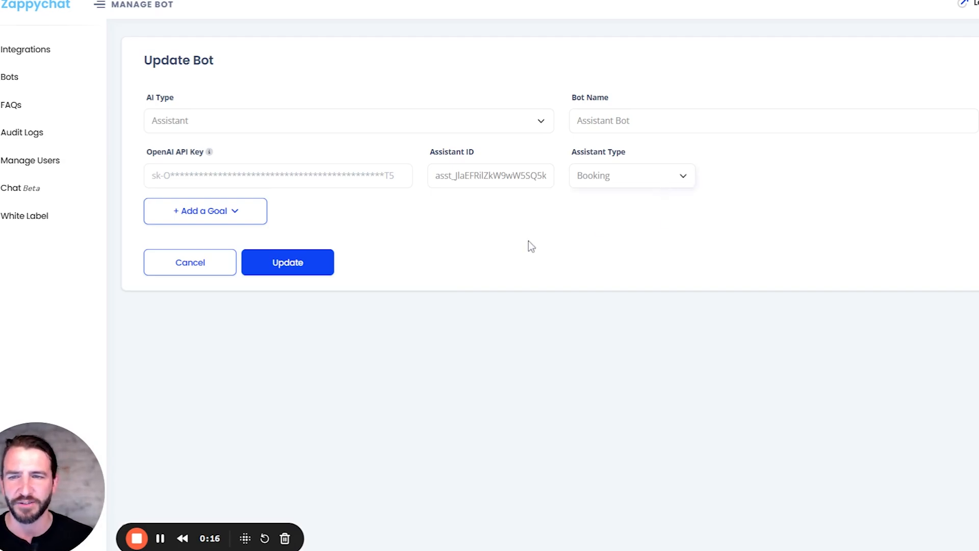
mouse_move(234, 215)
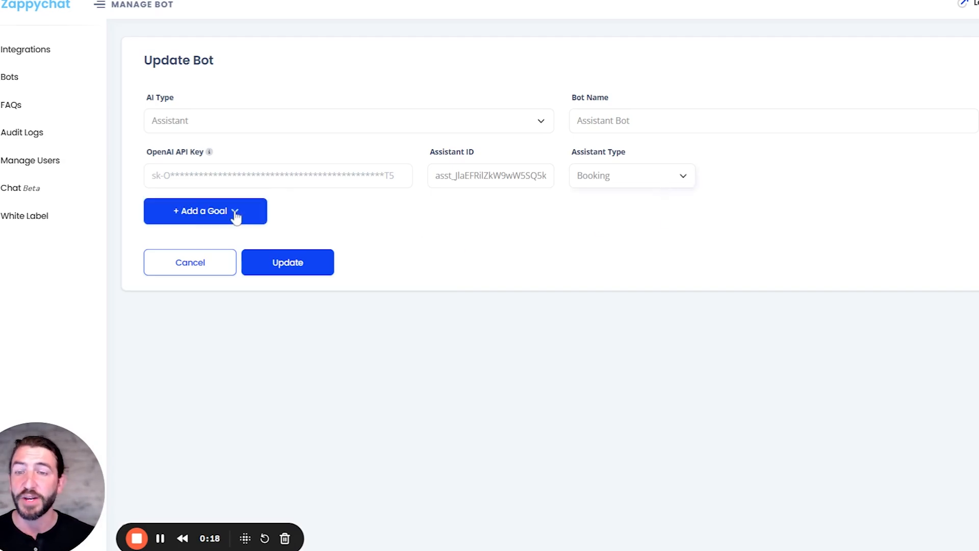
- Reveal the goal type choices: Tag Type, Custom Field Type and Trigger Webhook
click(205, 210)
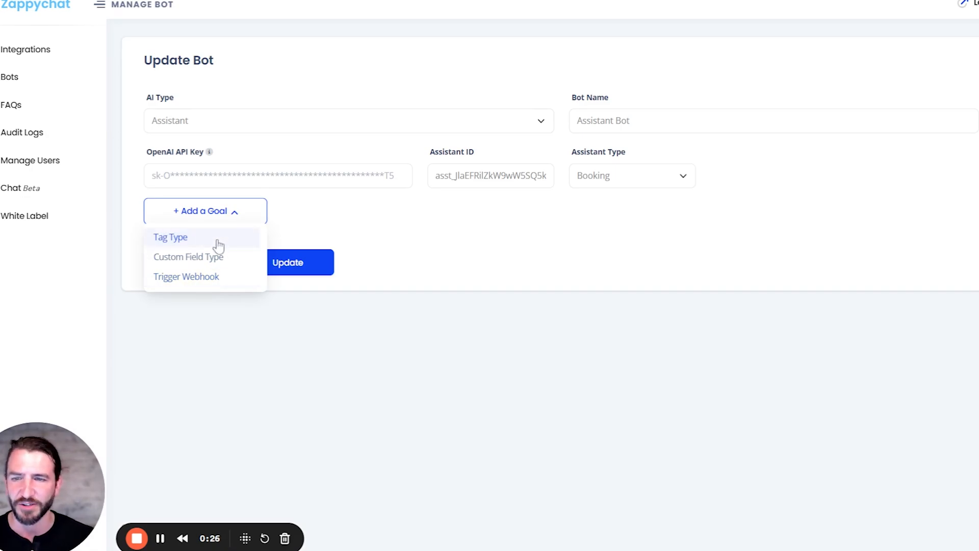
- Add a tag goal 'ac repair' described as 'The contact needs their air conditioning repaired'
click(170, 237)
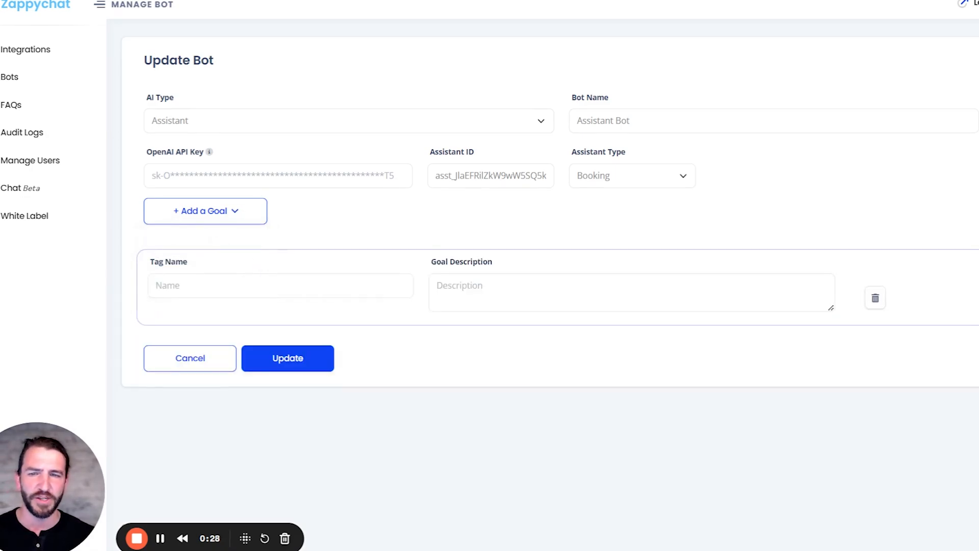
text(ac)
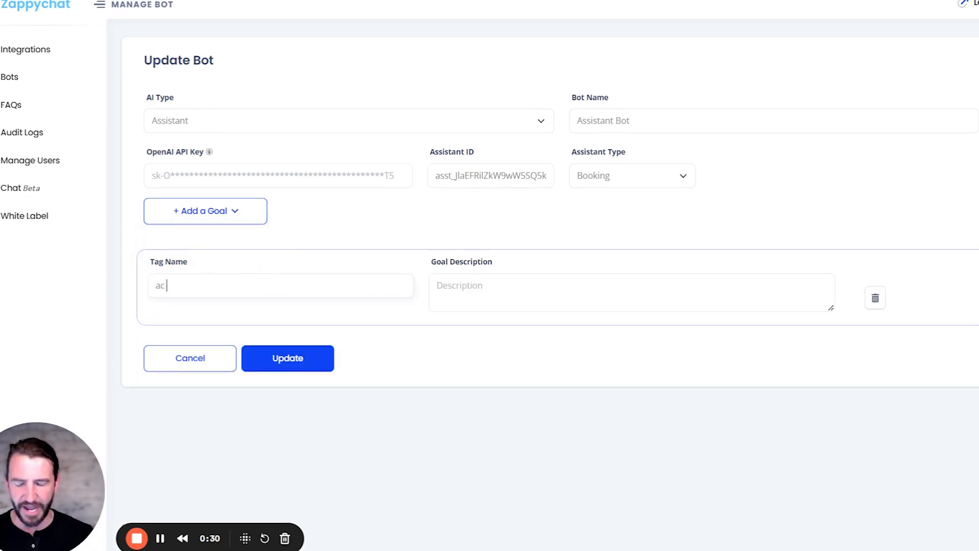
text(repair)
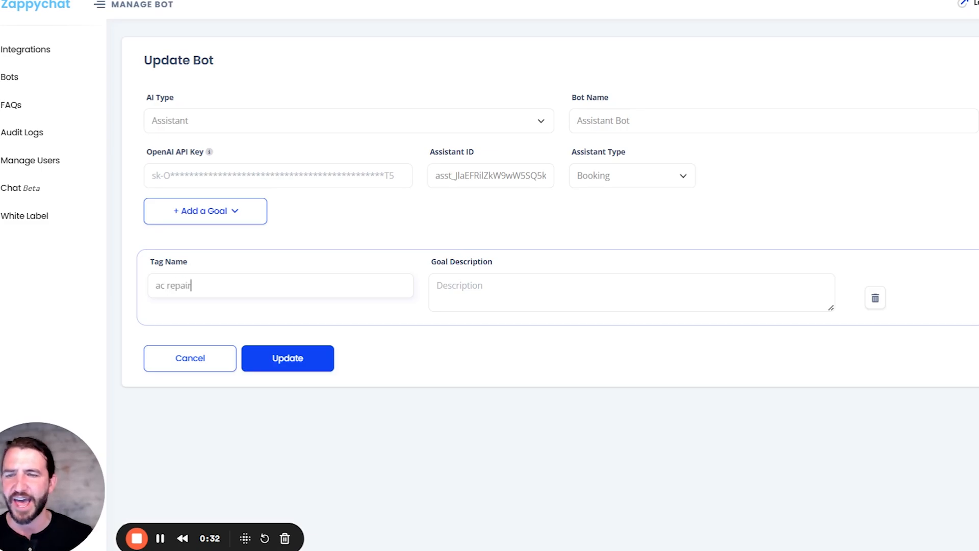
text(The)
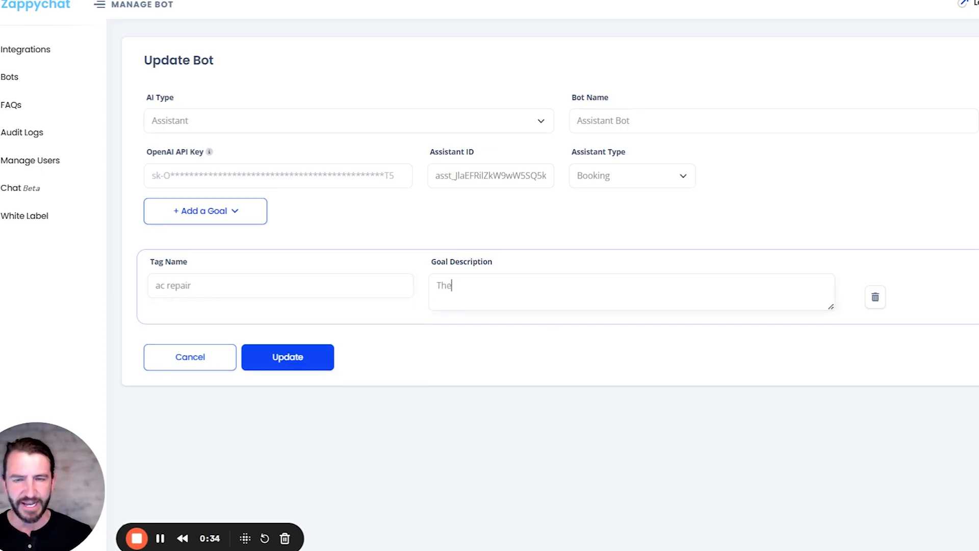
text(contact)
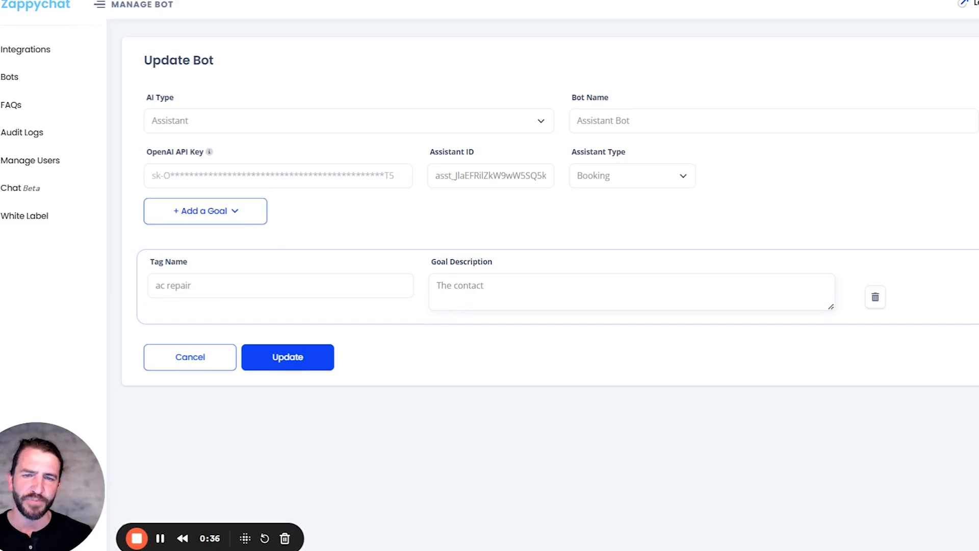
text(need)
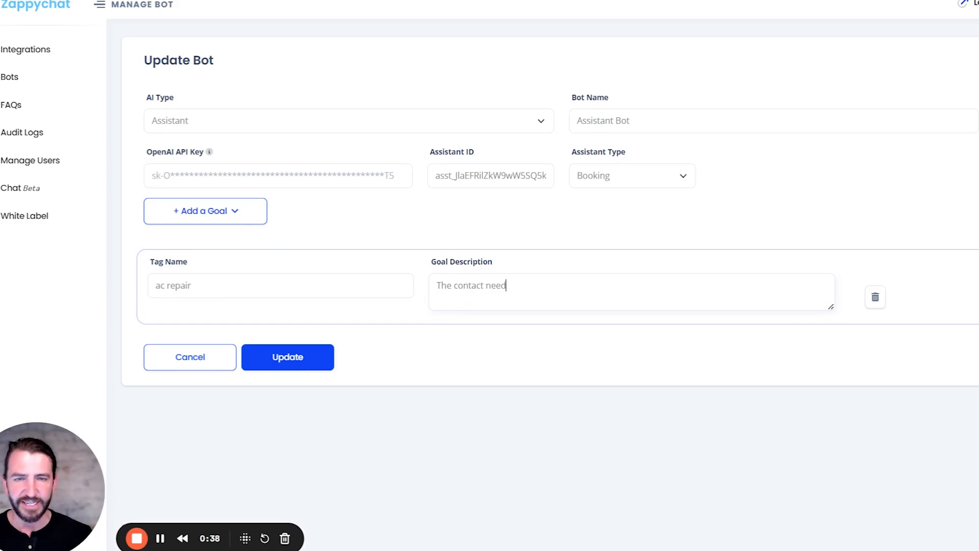
text(s their air cond)
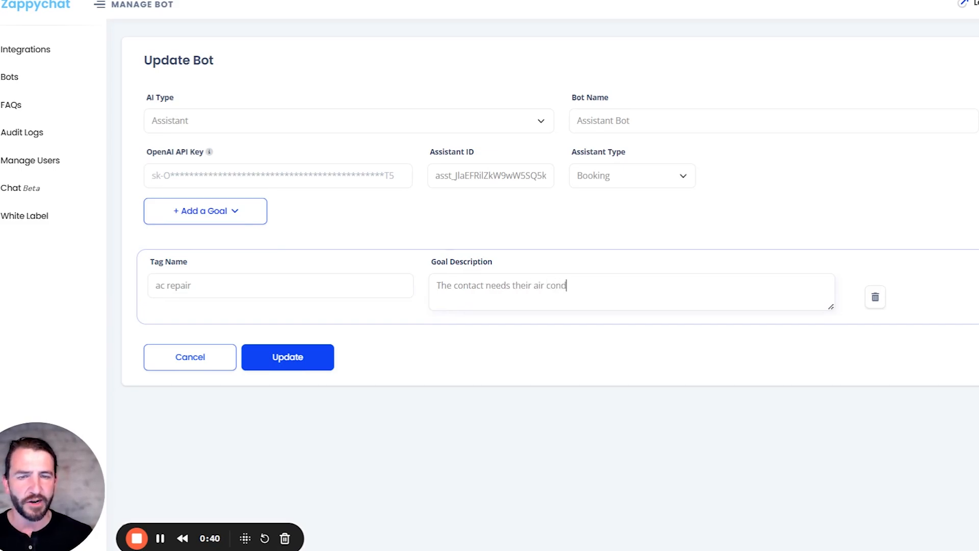
text(itioning repaired)
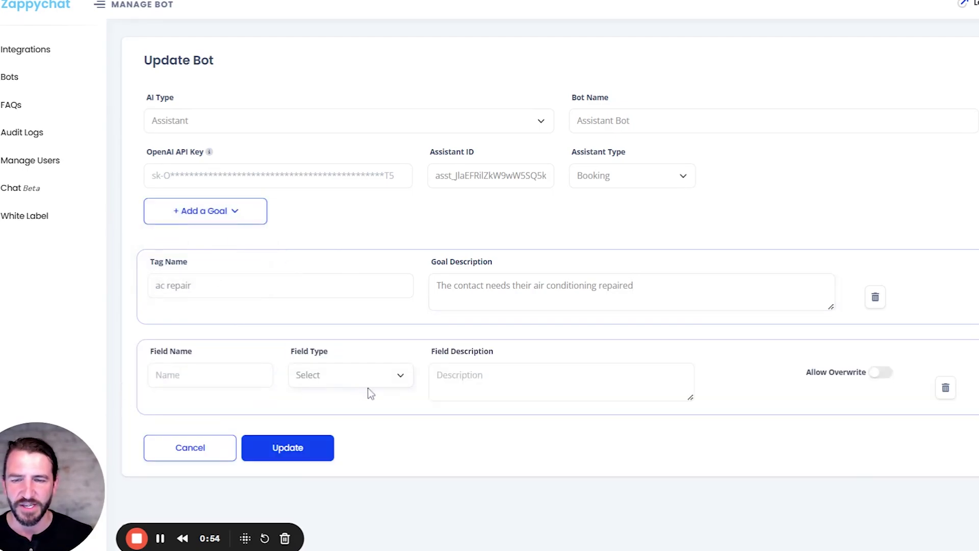
- Set the custom field goal to Contact Address, name it Address, describe it as 'The address of the contact'
click(351, 375)
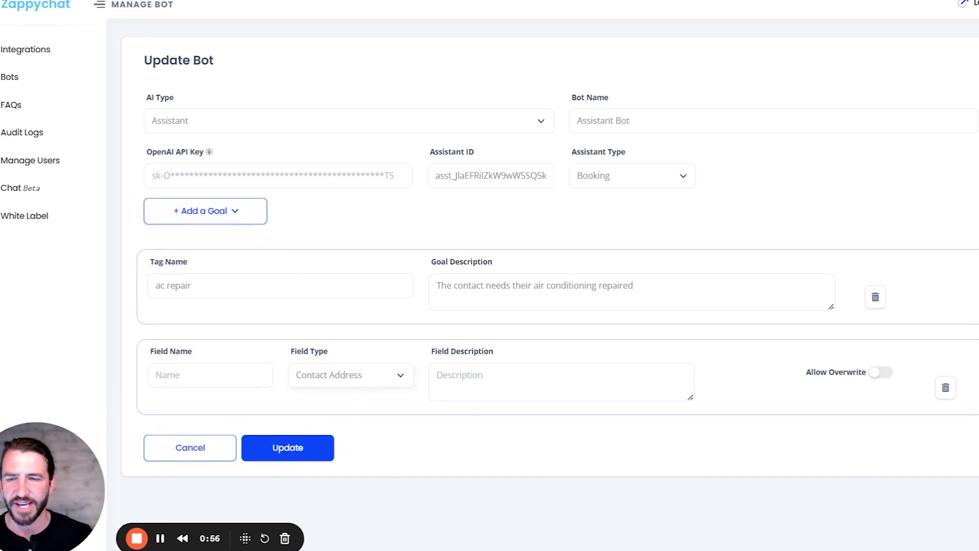
text(Address)
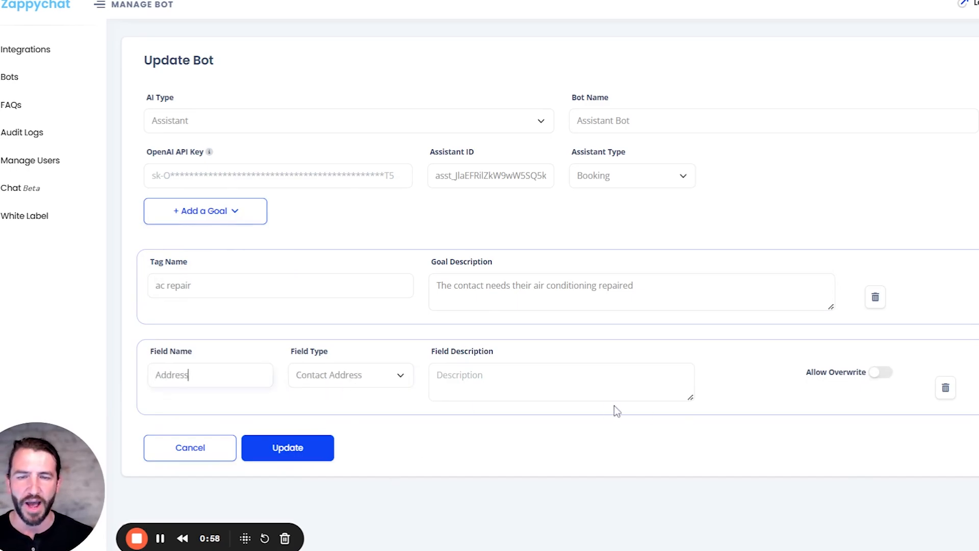
text(The add)
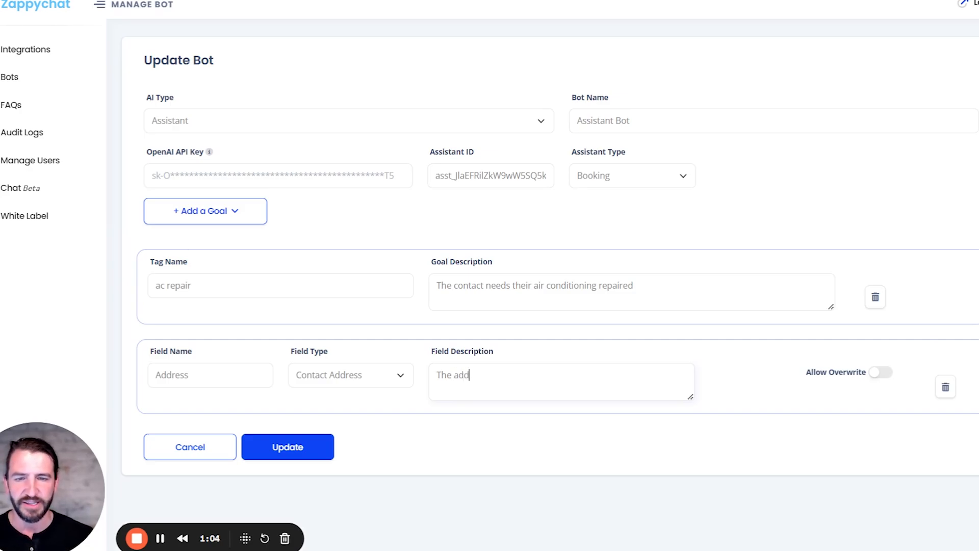
text(ress of the contact)
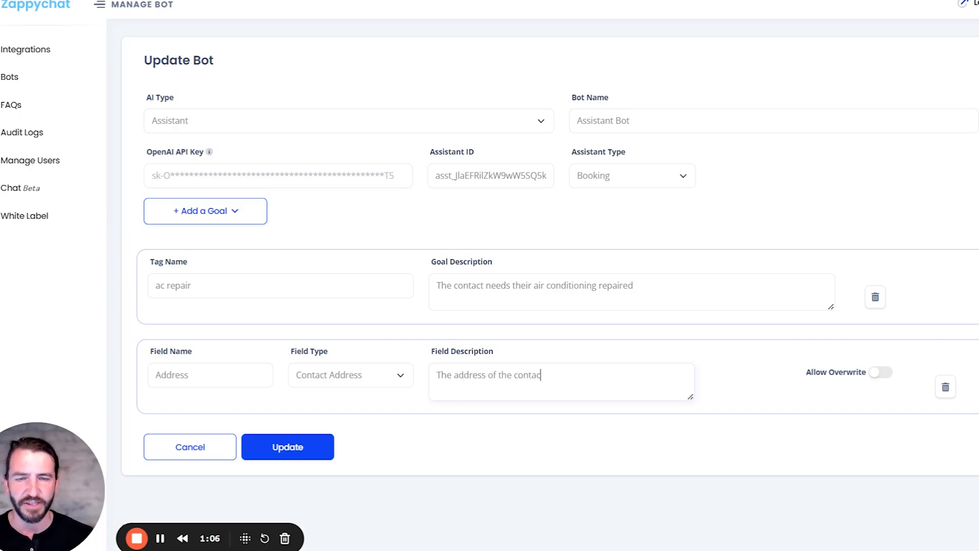